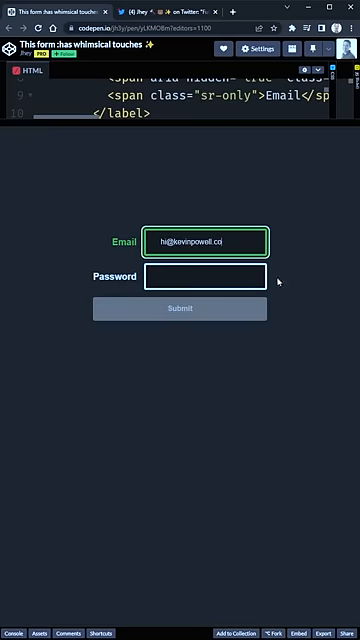
Enter an eight-character password in the demo form's Password field
text(••••••••)
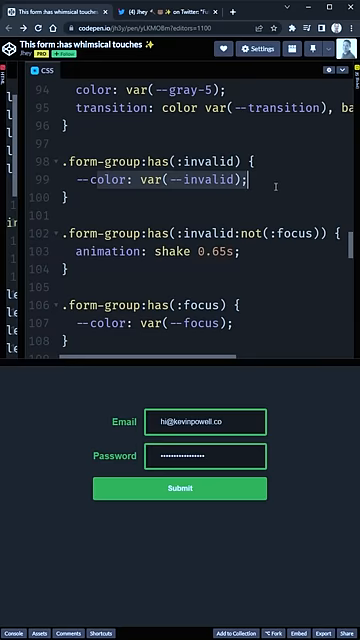
Scroll the CSS editor down to the :has(:invalid) validation rules
scroll(down, 3)
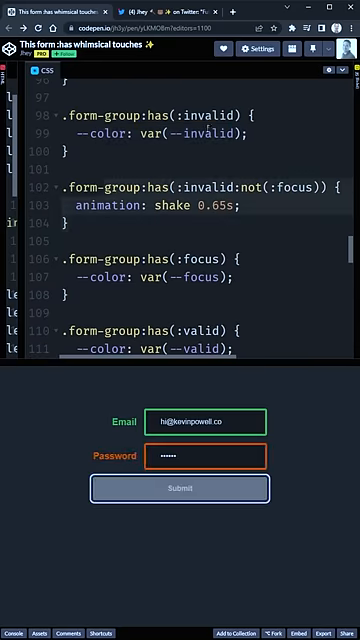
scroll(down, 3)
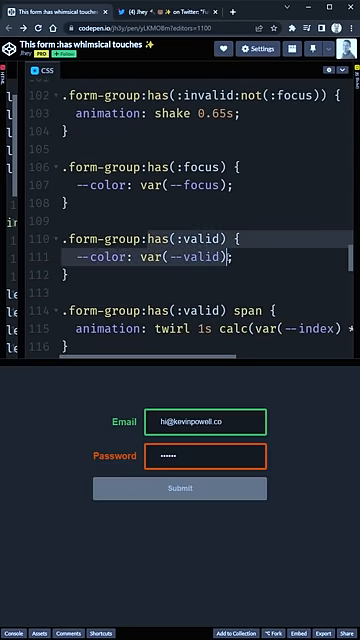
scroll(down, 3)
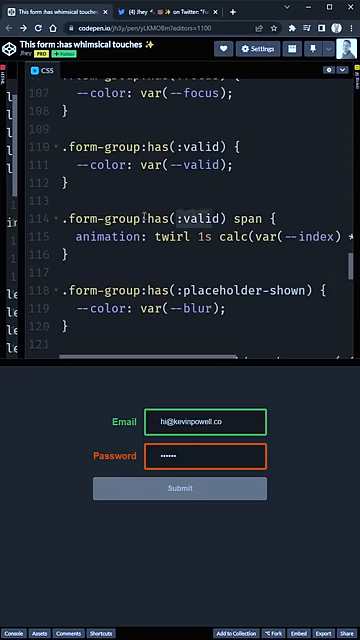
double_click(247, 218)
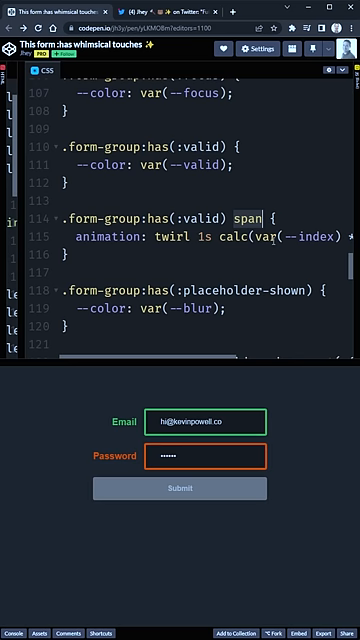